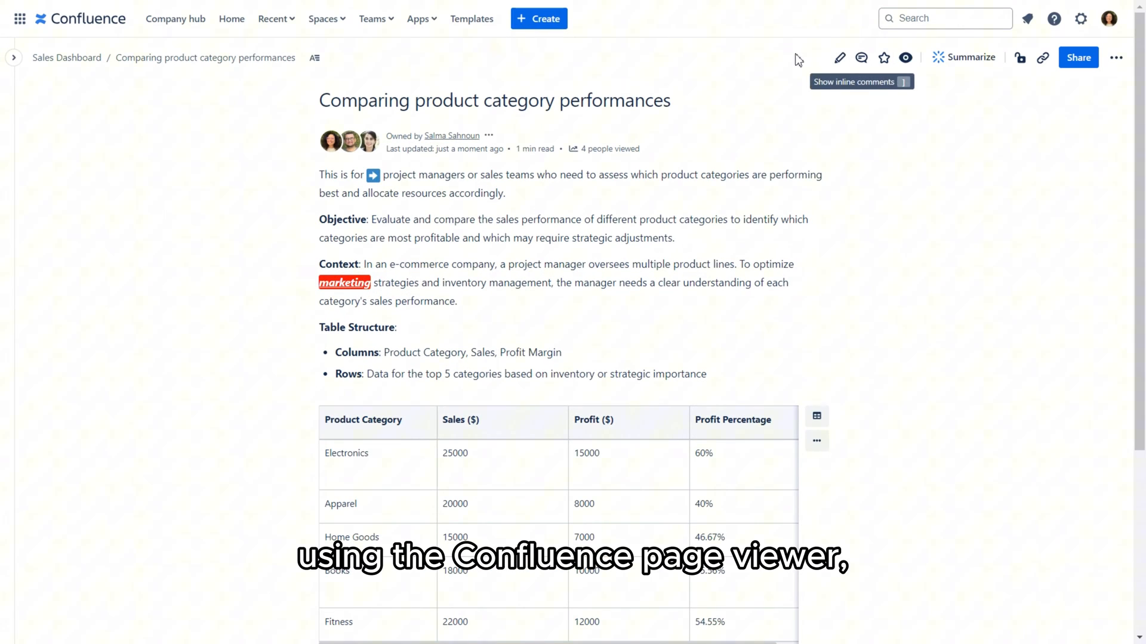
mouse_move(750, 453)
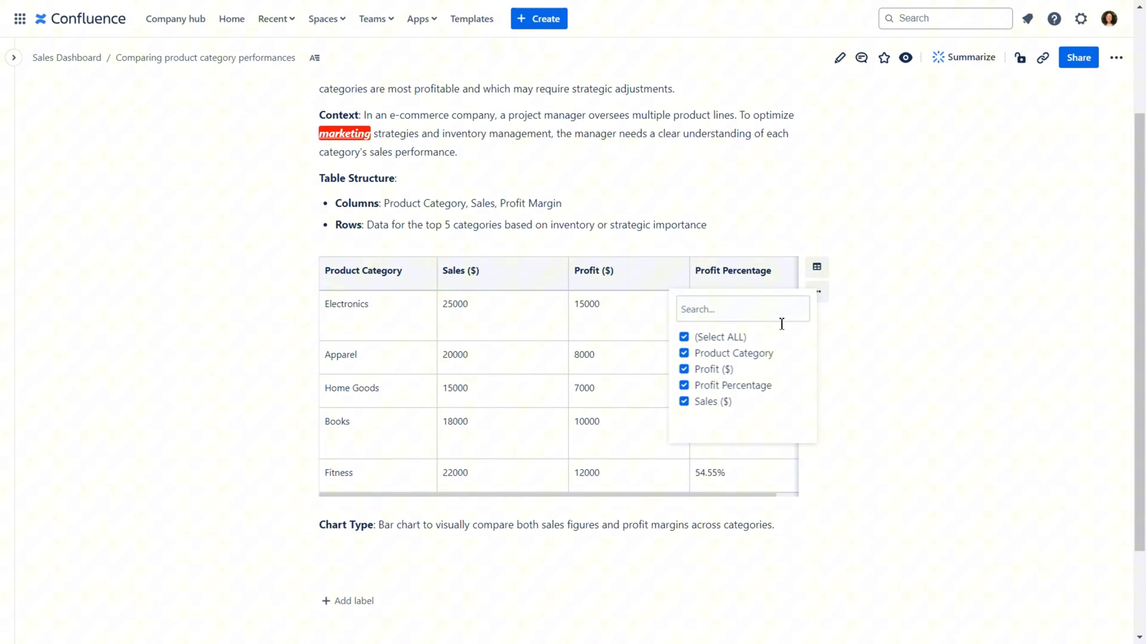
Step: Filter out the Profit Percentage column so only category, sales and profit remain
click(683, 385)
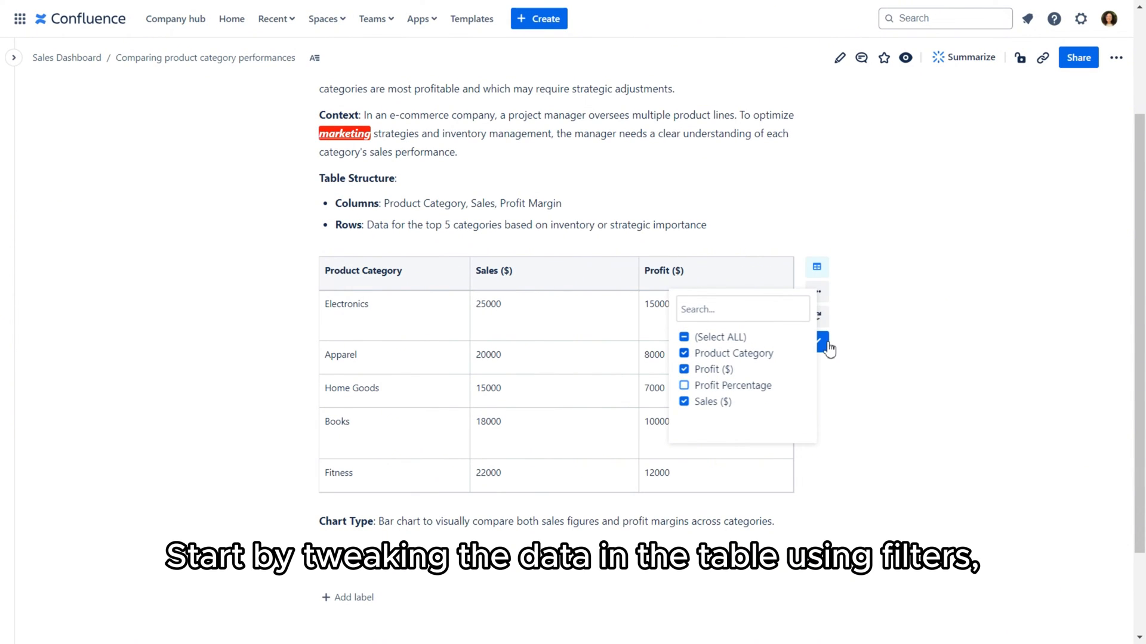
click(821, 344)
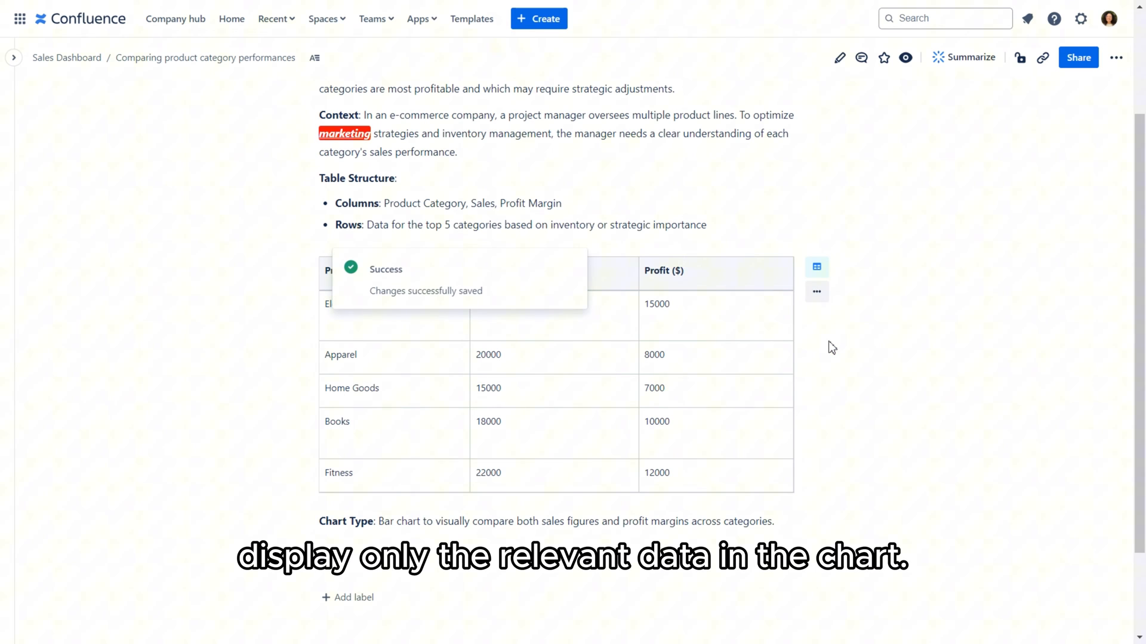
Step: Add a chart from the table data and bring up its chart options
click(817, 291)
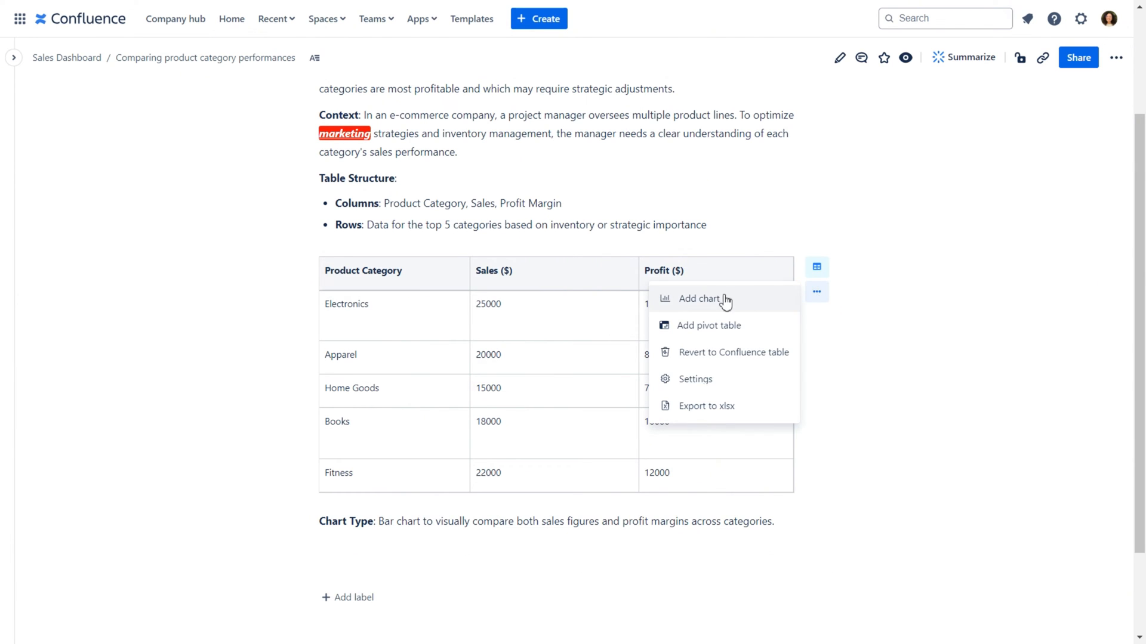
click(700, 299)
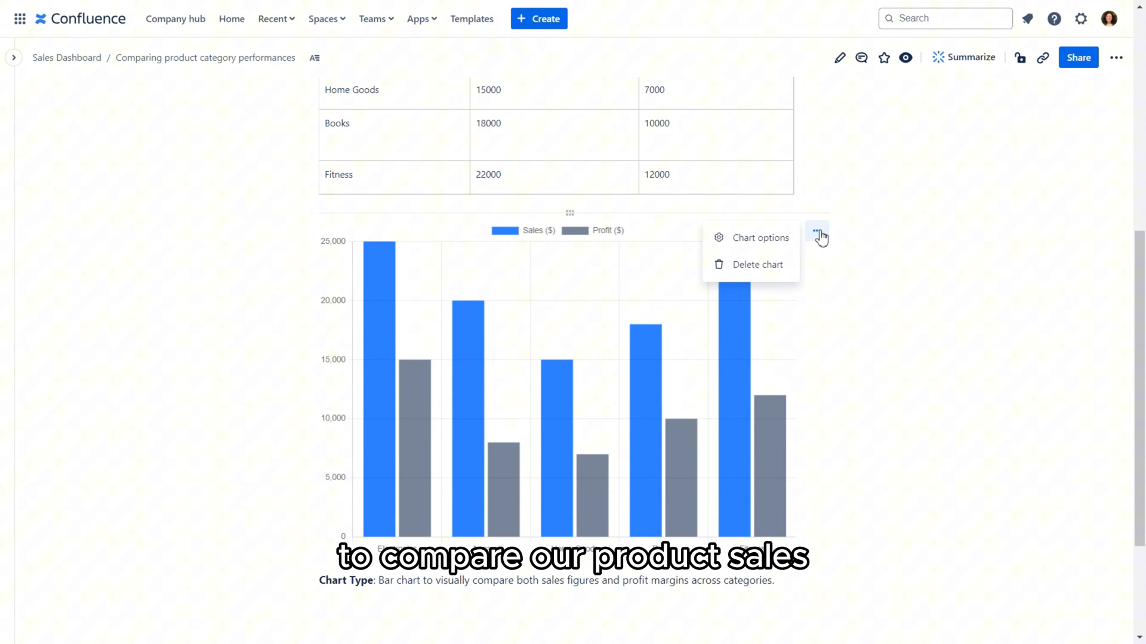
click(759, 238)
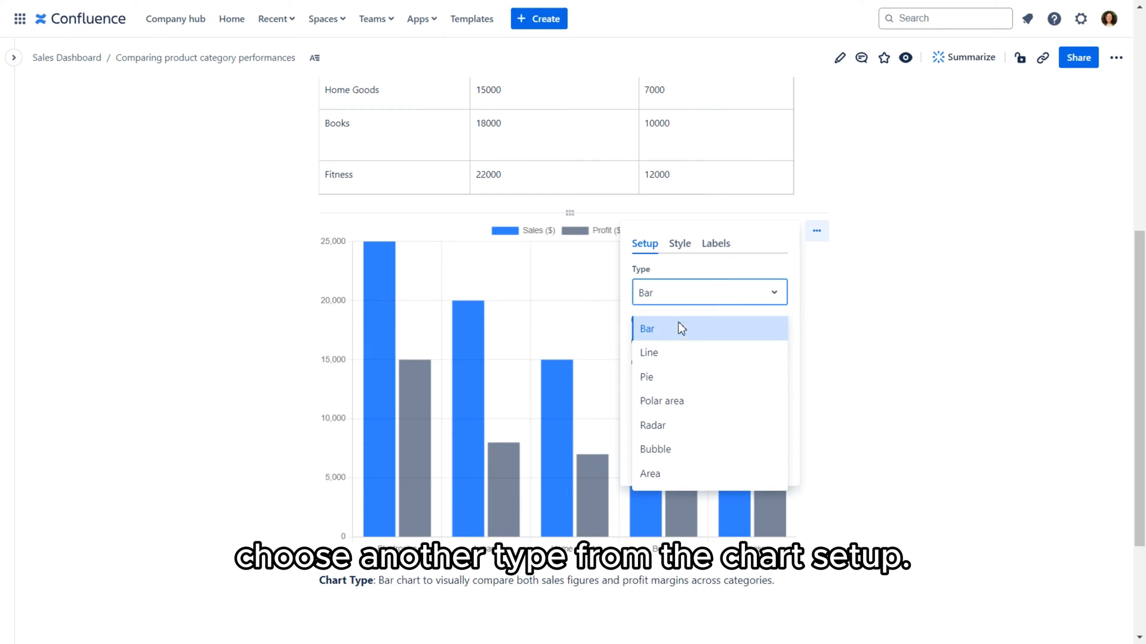
mouse_move(699, 401)
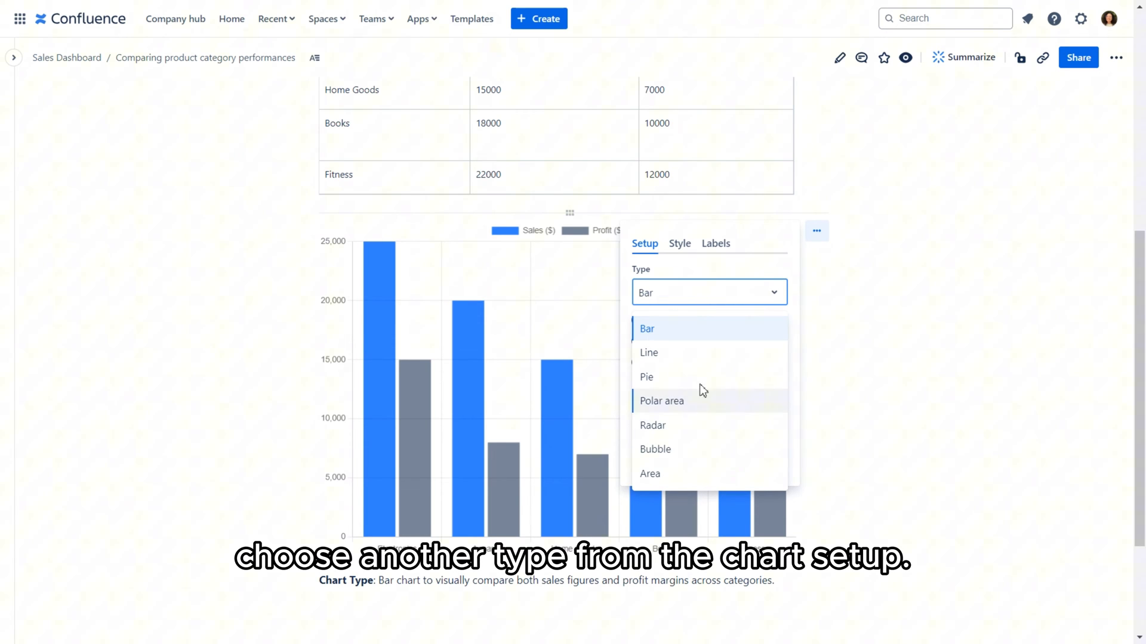
Step: Keep the Bar type, enable stacking and switch to horizontal orientation
click(646, 329)
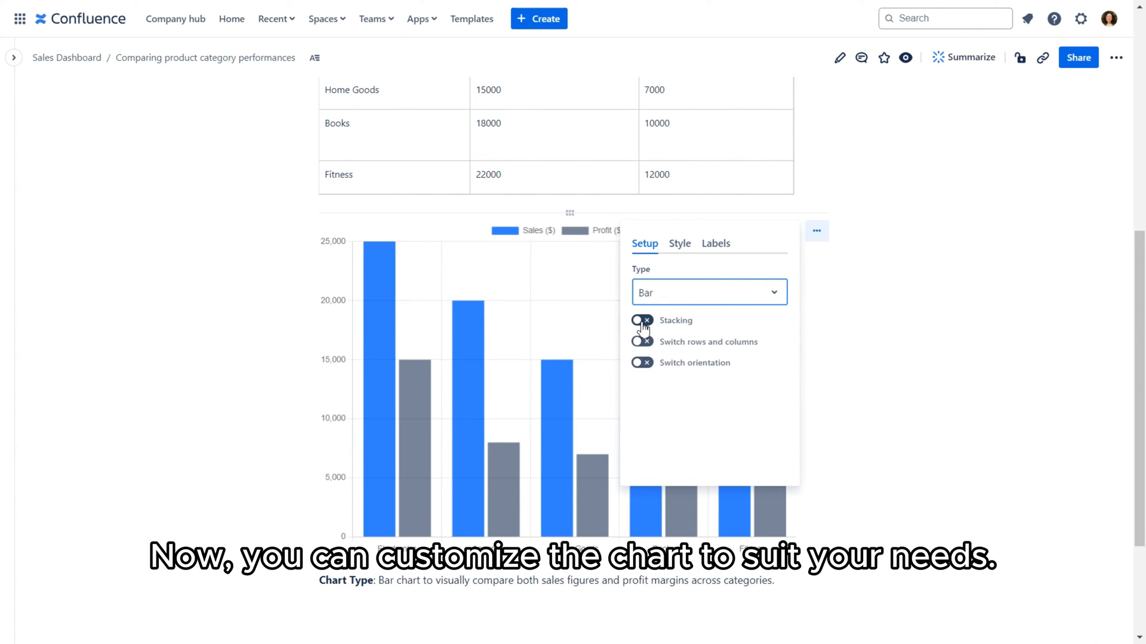
click(641, 320)
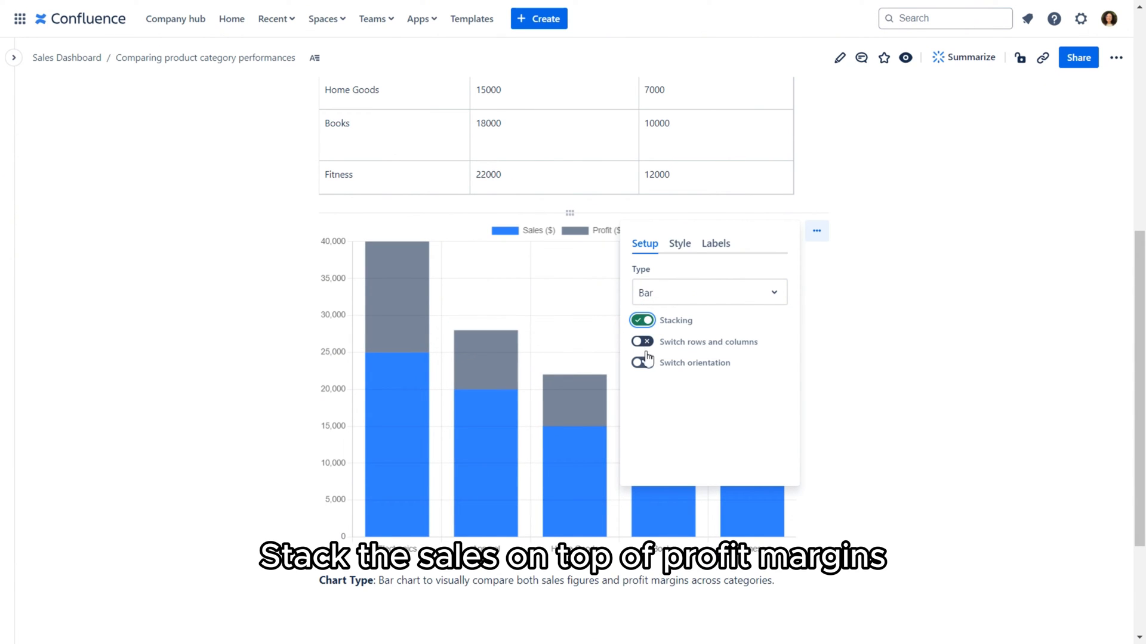
click(642, 362)
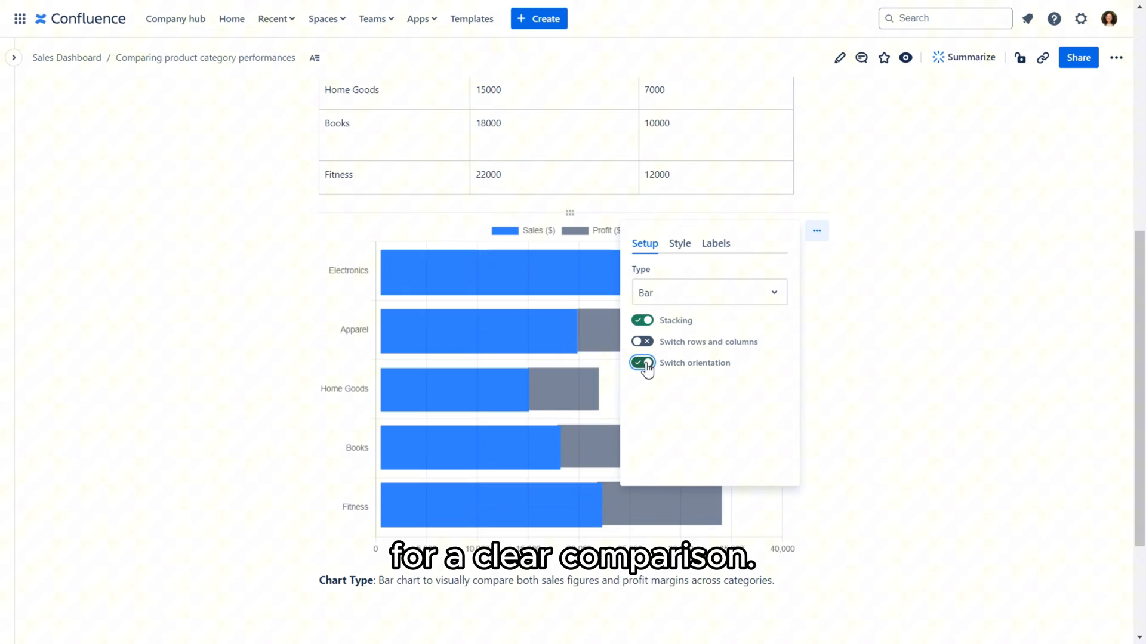
click(679, 244)
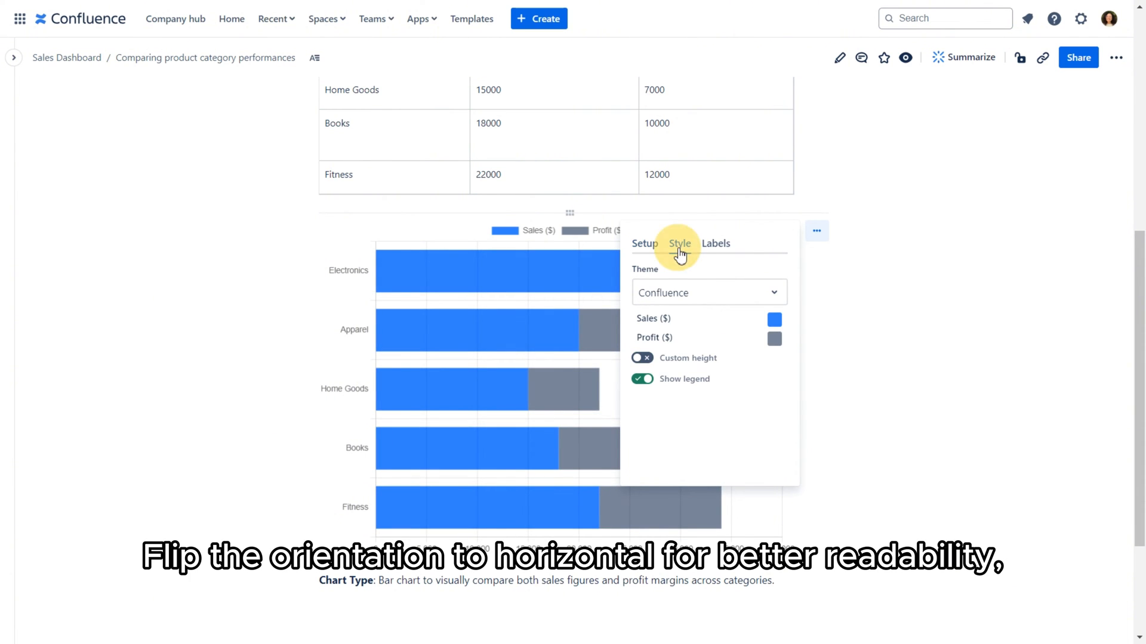
Step: Apply the Dark theme and a custom height of 700 to the chart
click(706, 292)
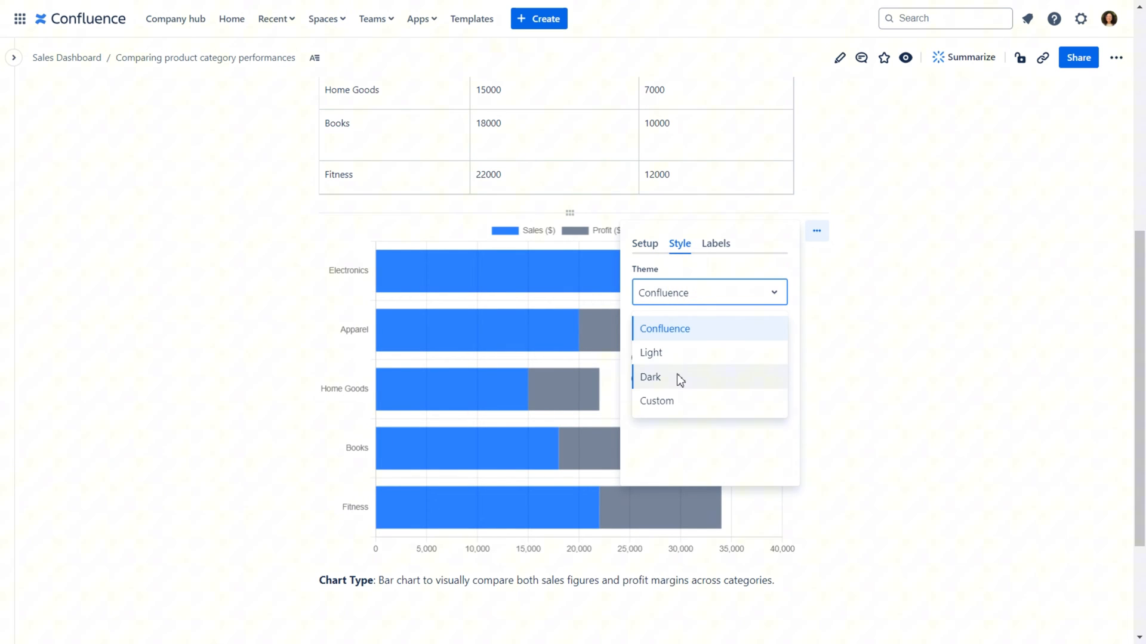
click(649, 377)
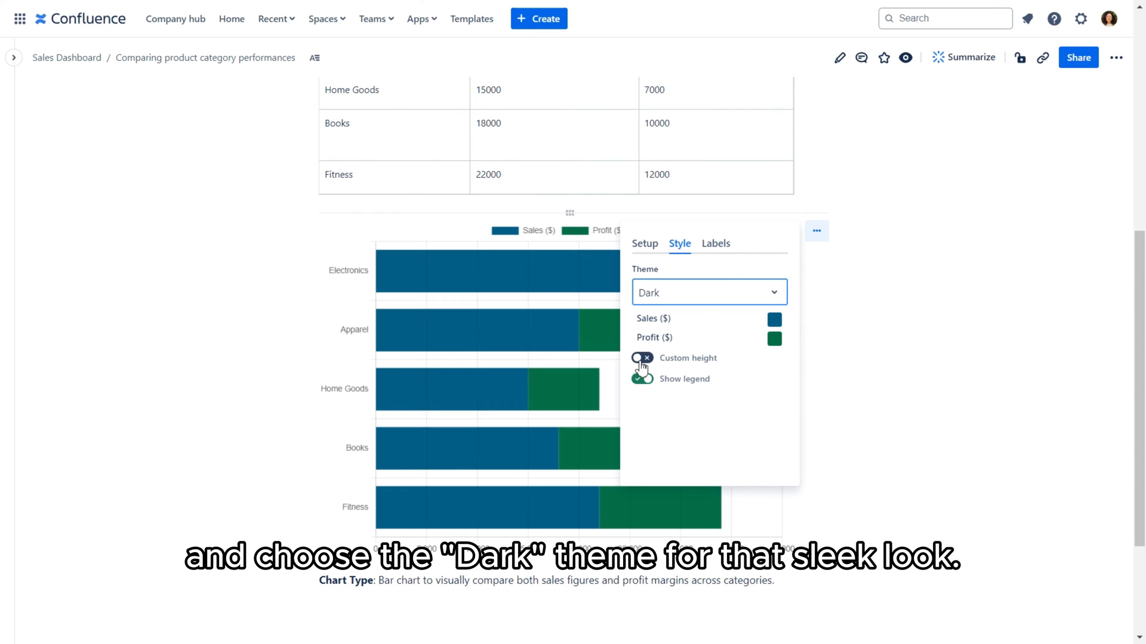
click(642, 358)
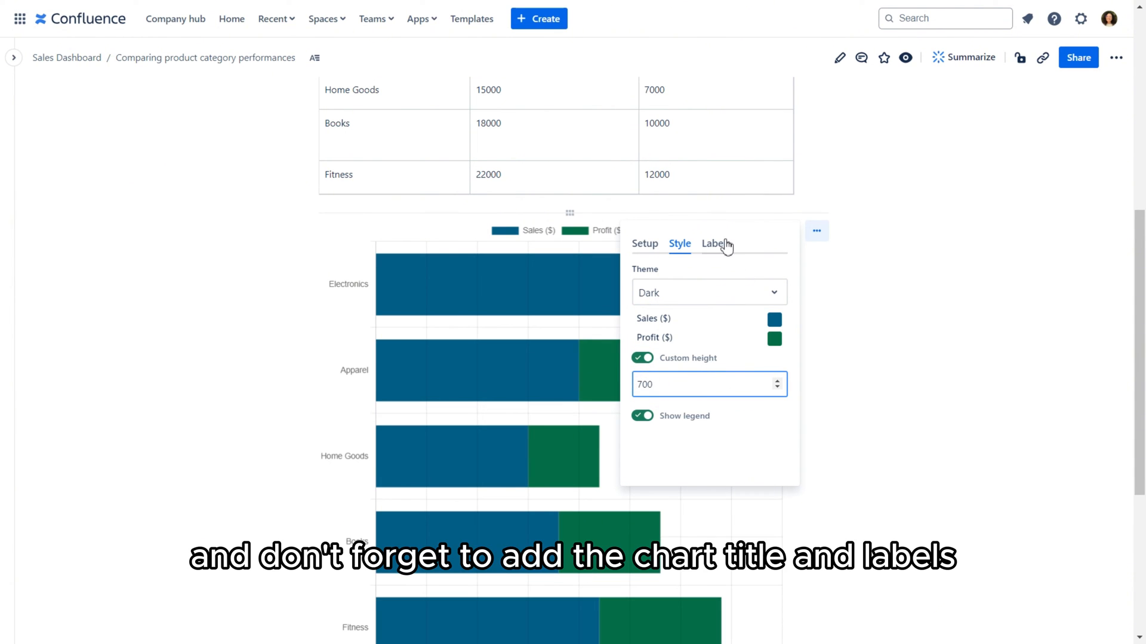
click(715, 244)
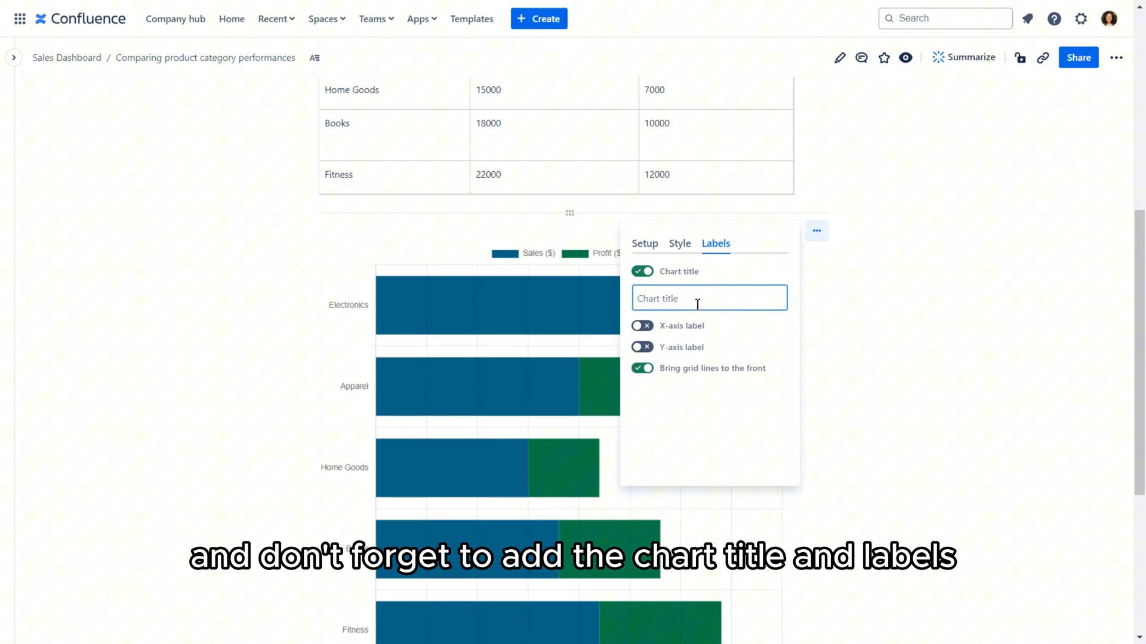